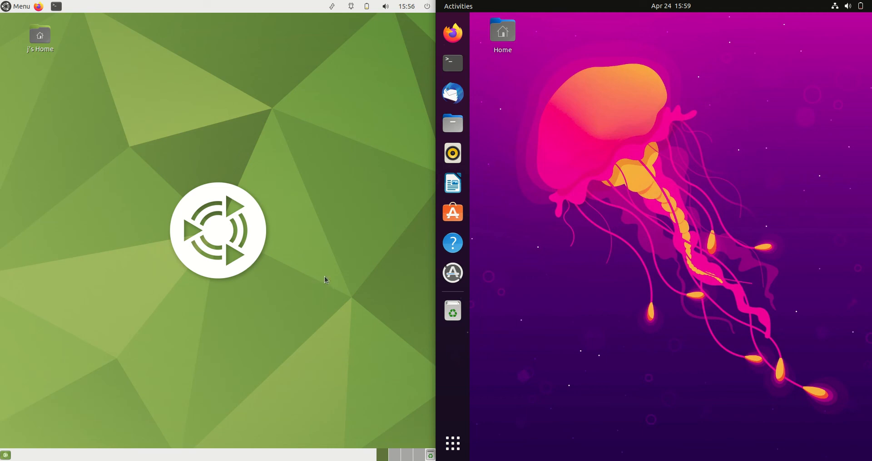
mouse_move(209, 277)
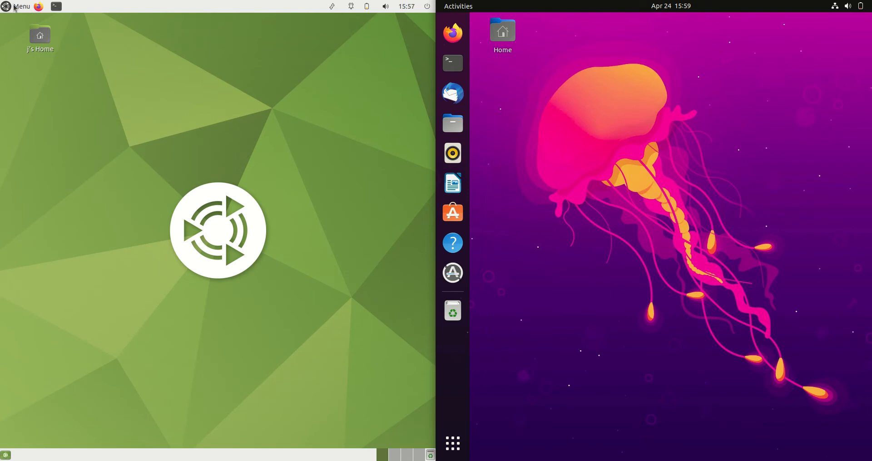
On Ubuntu MATE, open a terminal from the top panel and run htop.
click(20, 6)
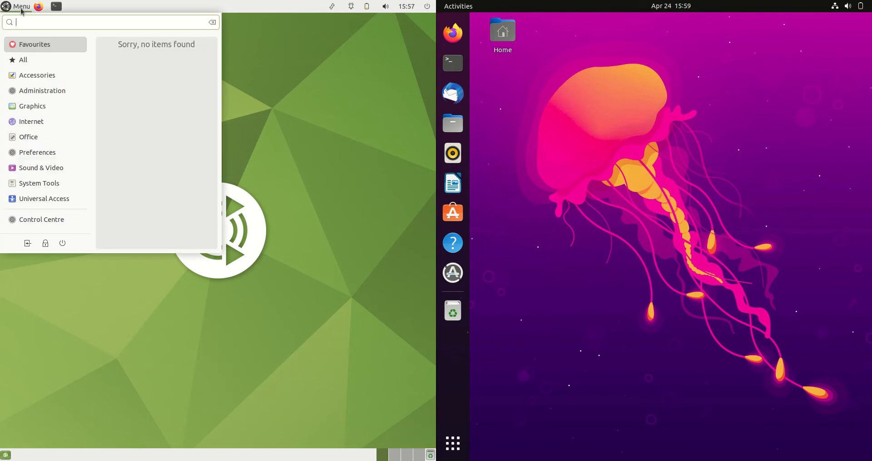
mouse_move(577, 108)
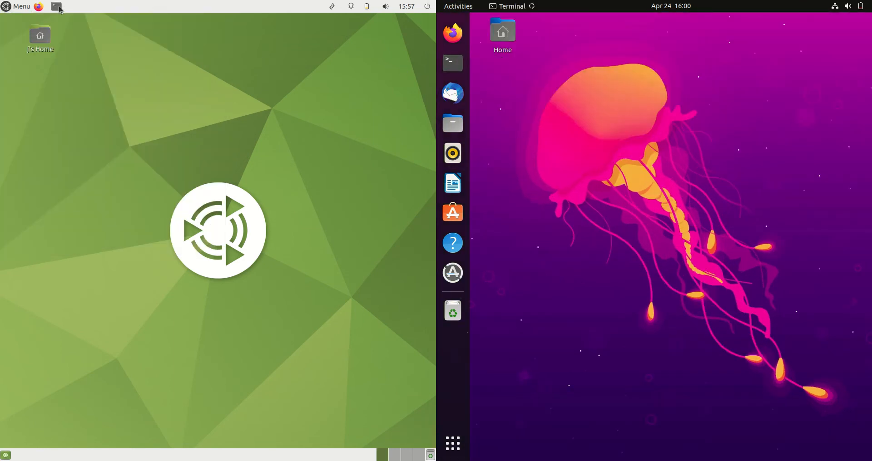
click(56, 6)
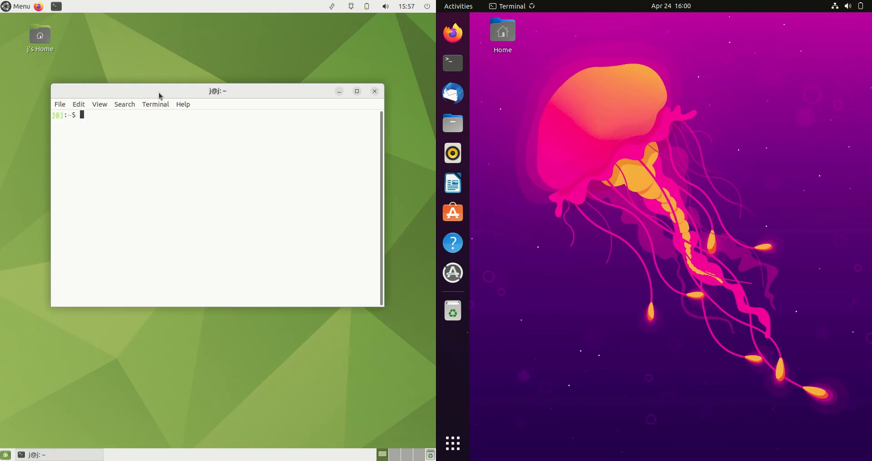
text(htop)
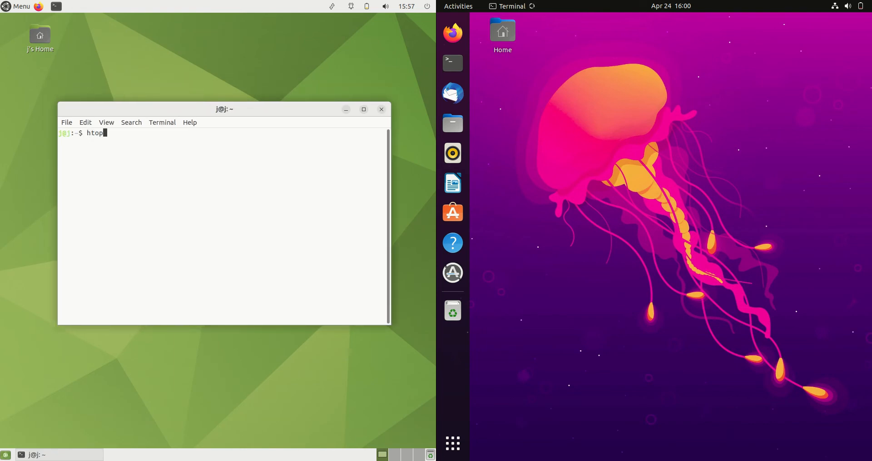
key(Return)
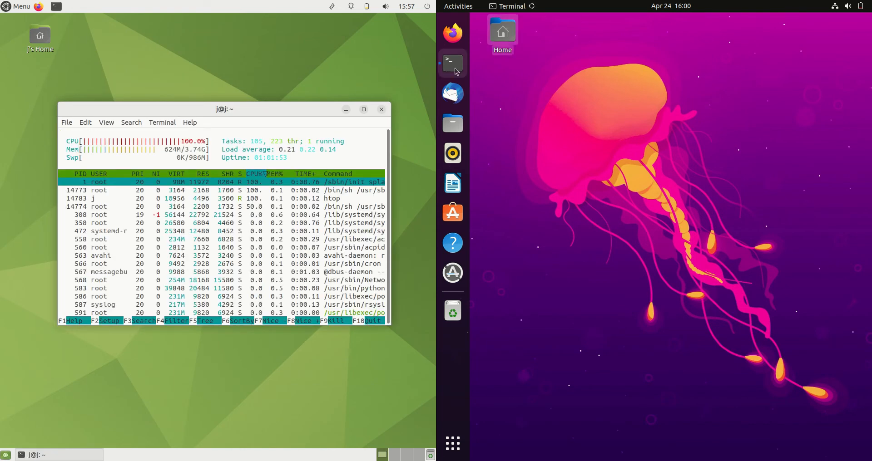
Open a terminal from the Ubuntu 22.04 GNOME dock.
click(452, 61)
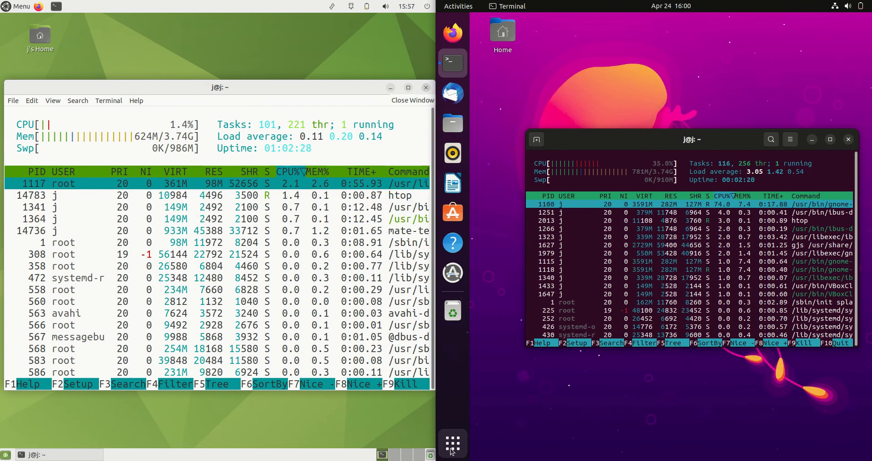
click(452, 443)
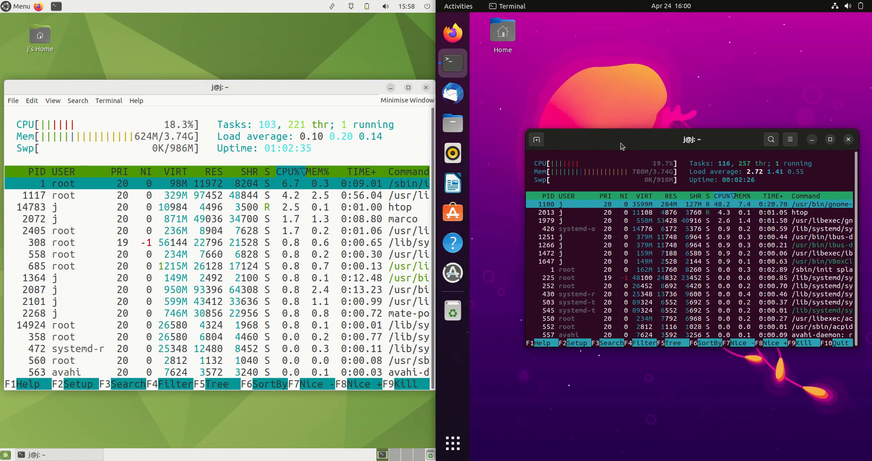
click(22, 6)
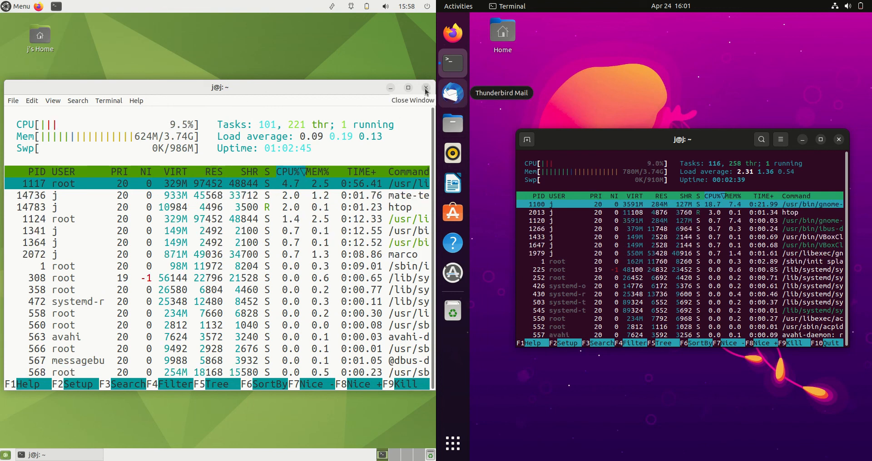
Close the htop terminals on Ubuntu MATE and Ubuntu 22.04.
click(425, 88)
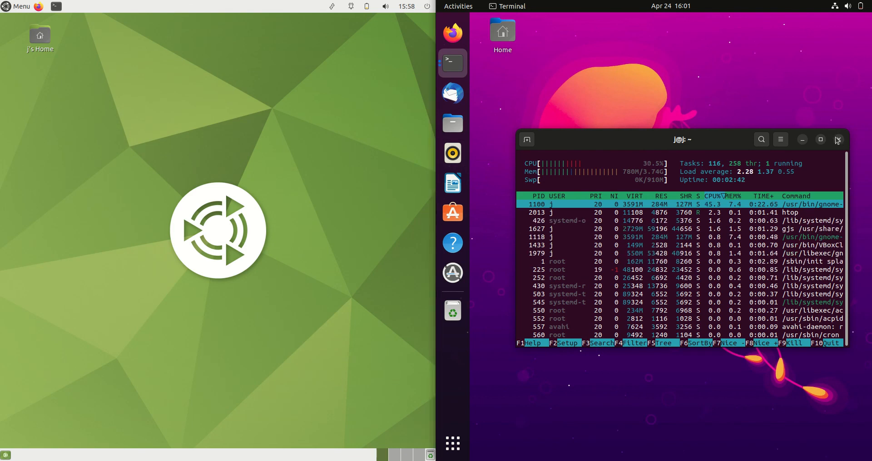
click(837, 140)
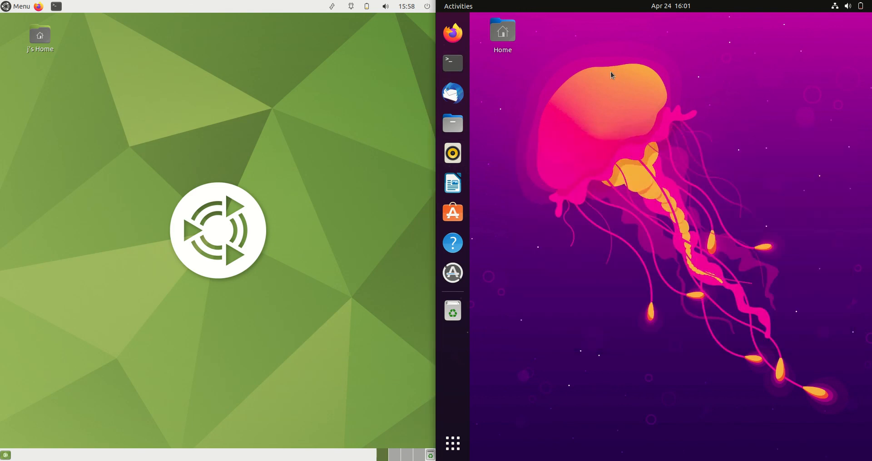